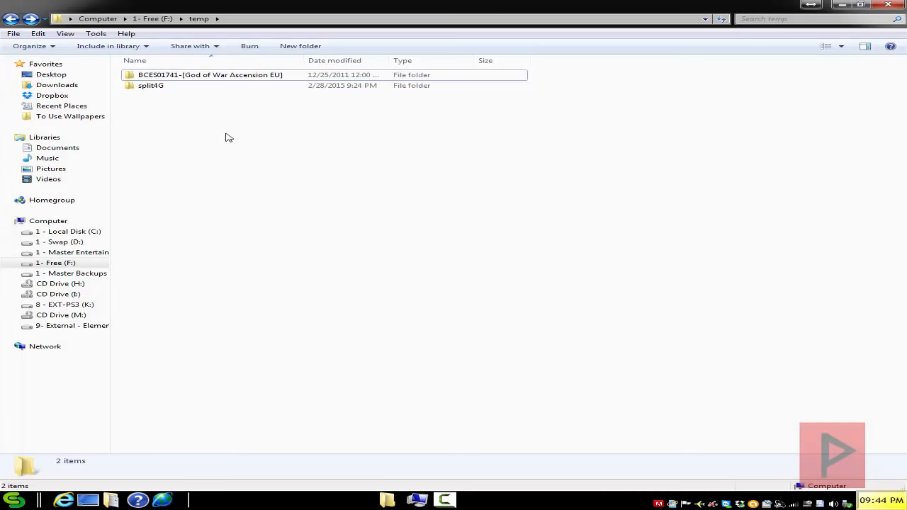
mouse_move(237, 149)
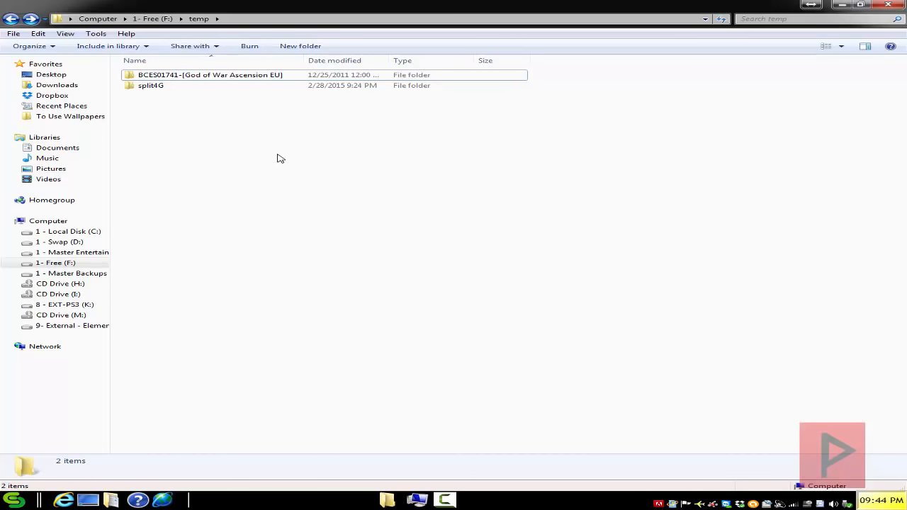
mouse_move(268, 146)
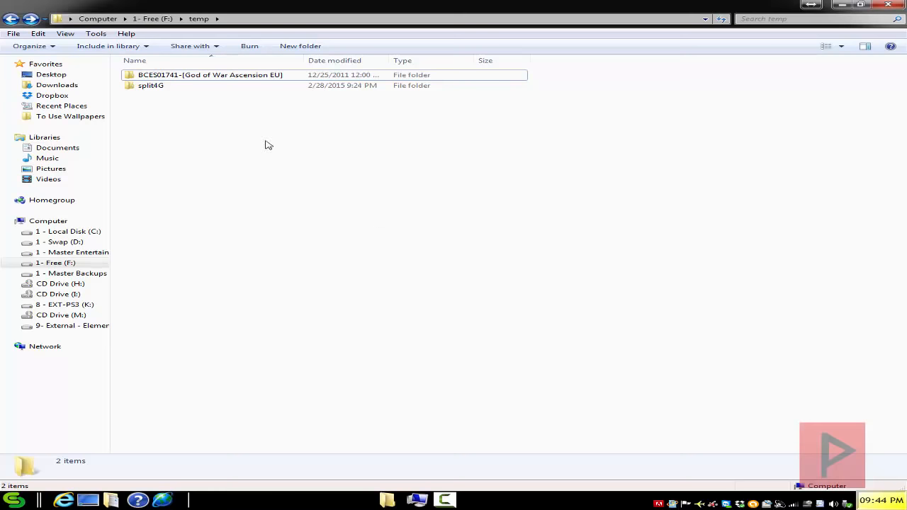
Browse the BCES01741 God of War Ascension folder down into USRDIR.
double_click(211, 74)
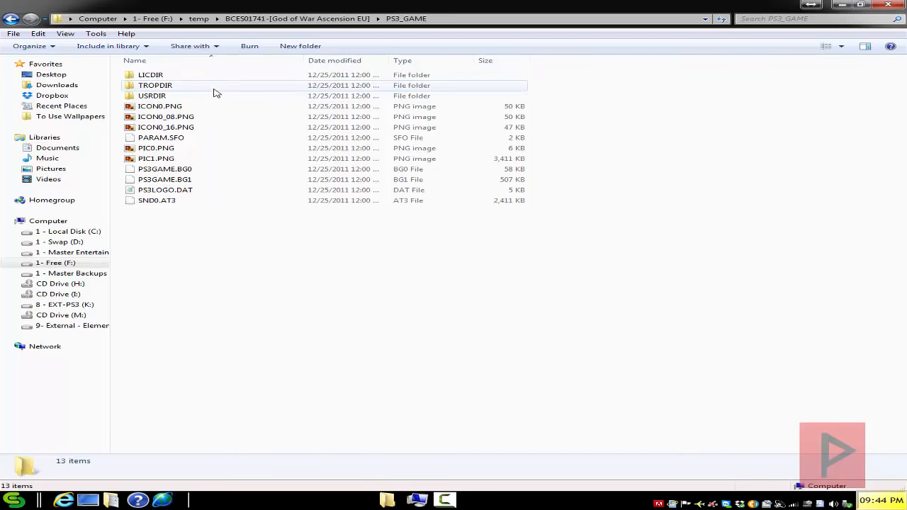
click(11, 19)
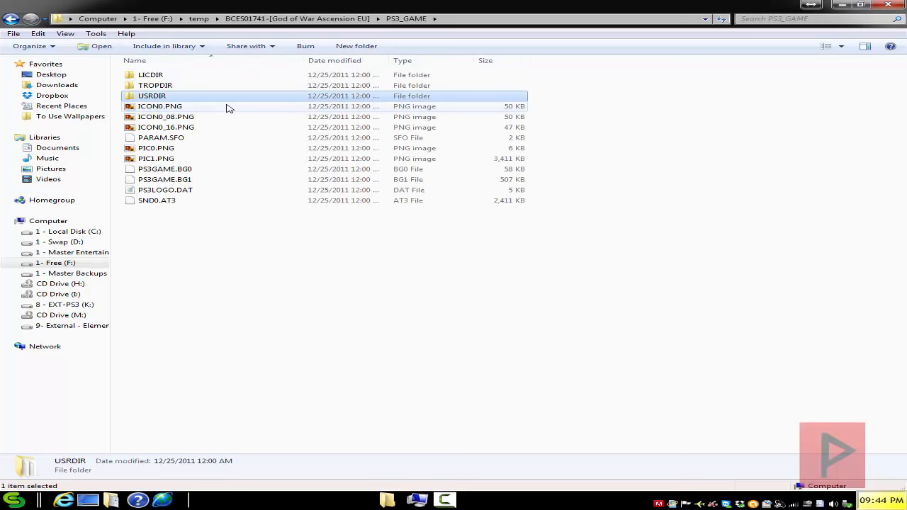
double_click(152, 95)
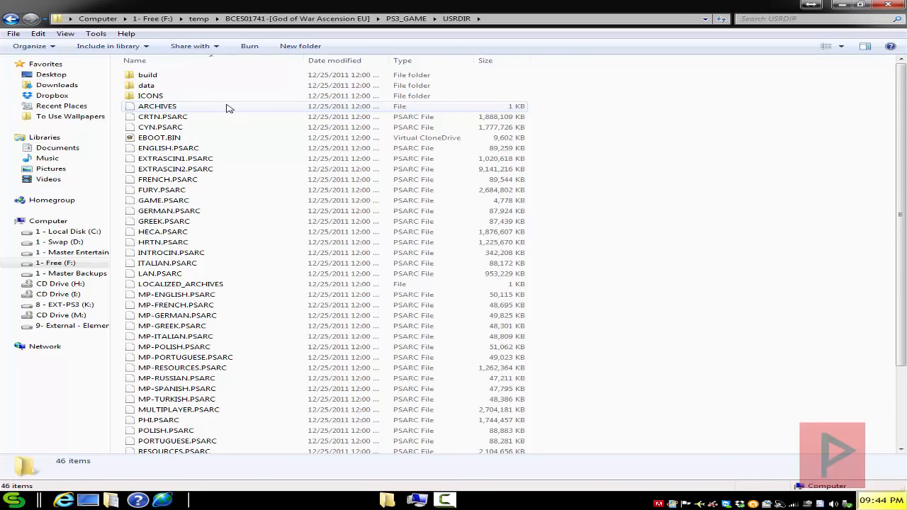
Return to temp and launch split4G.exe from the split4G folder.
click(176, 169)
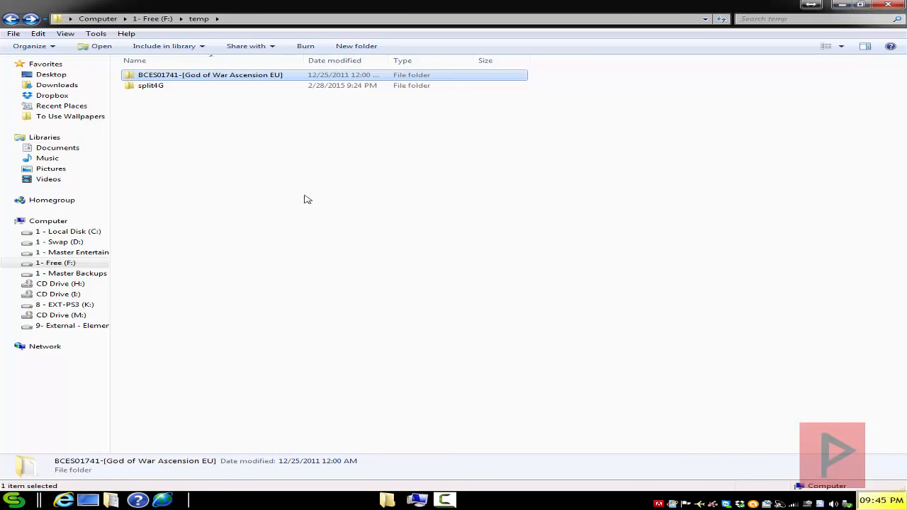
double_click(151, 85)
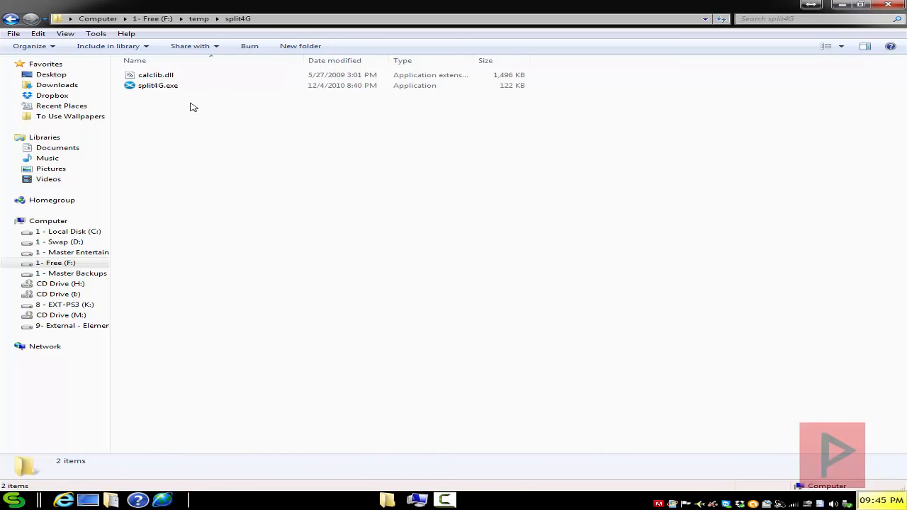
double_click(157, 85)
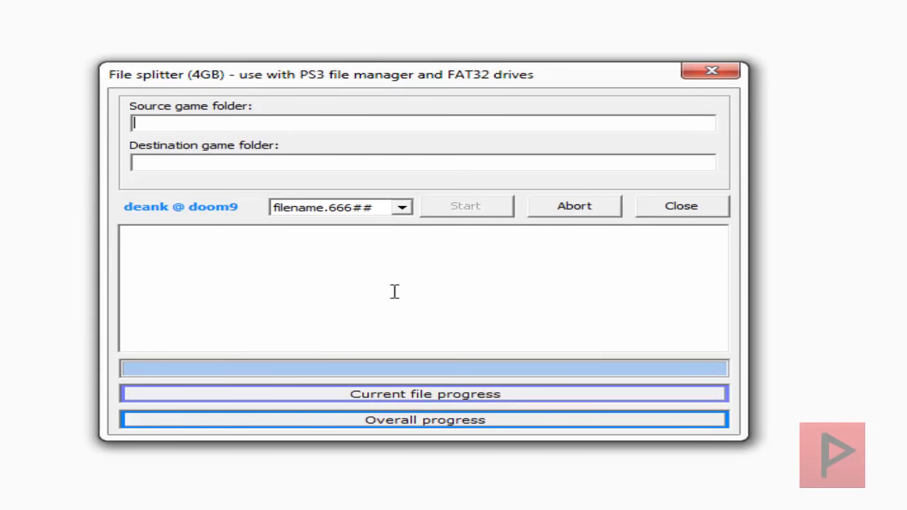
mouse_move(223, 124)
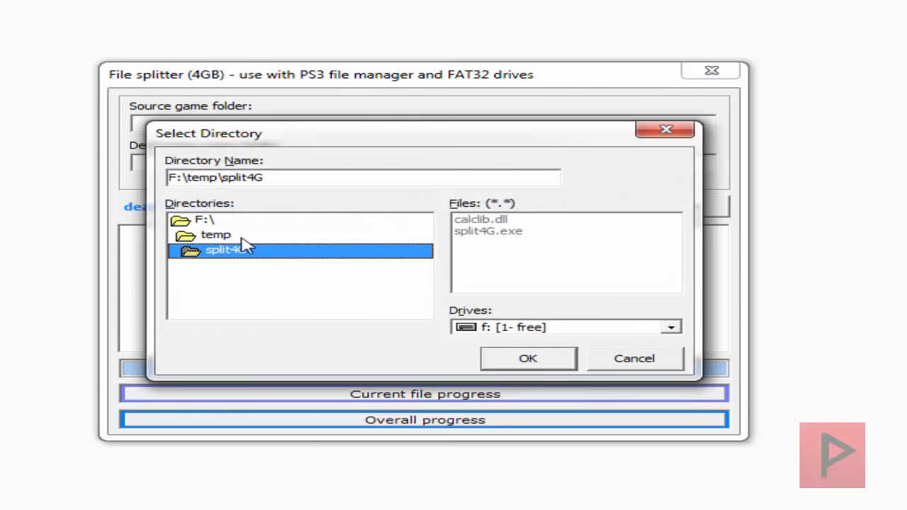
Choose BCES01741-[God of War Ascension EU] inside temp as the source folder.
double_click(215, 235)
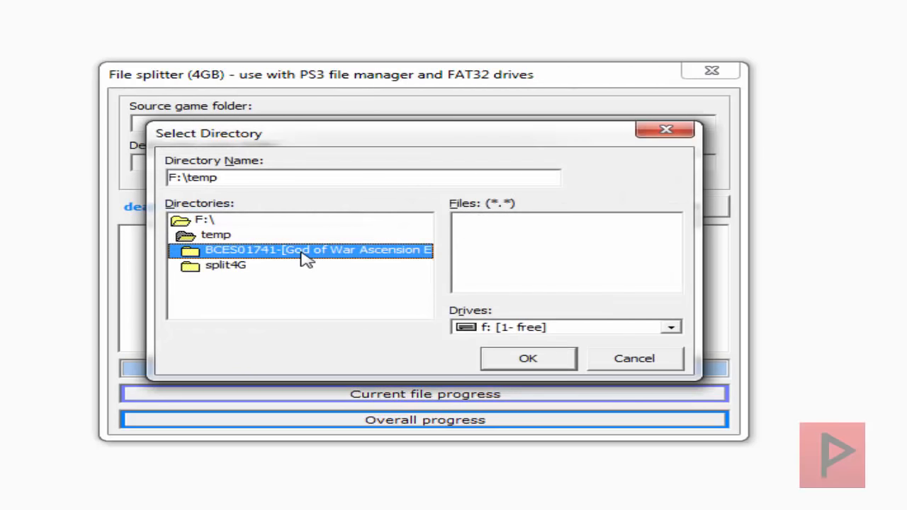
click(527, 358)
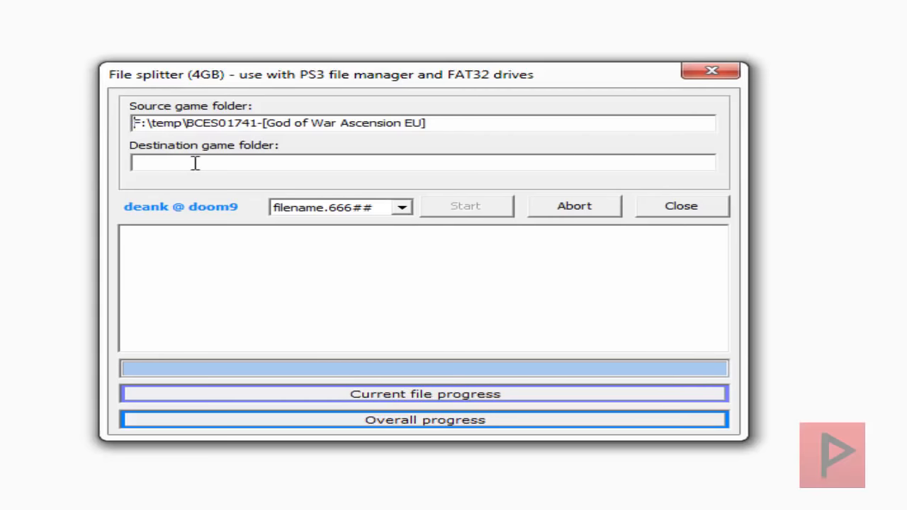
Pick the GAMES folder on the ext-ps3 K: drive as destination.
click(423, 163)
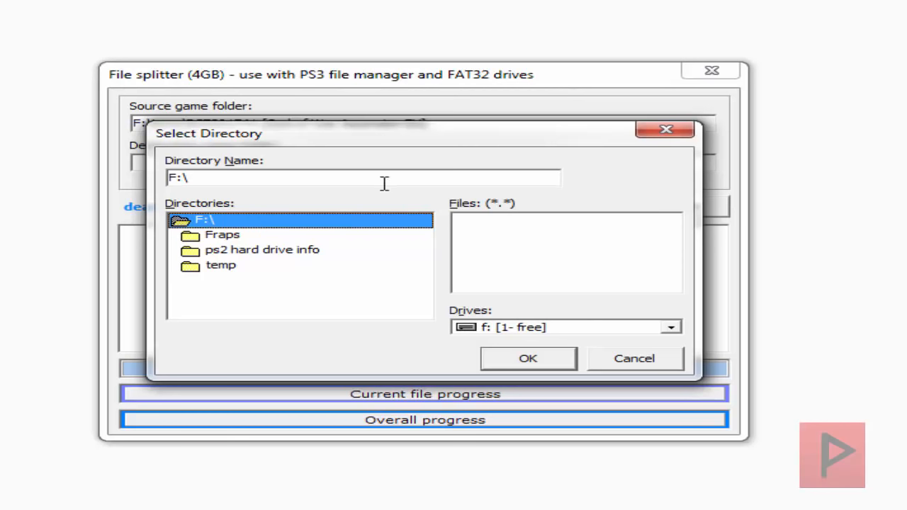
click(670, 327)
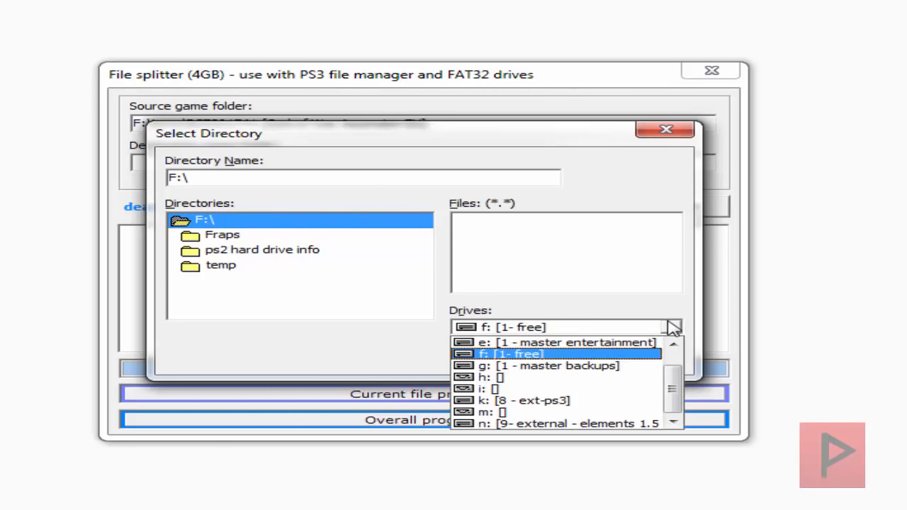
mouse_move(559, 400)
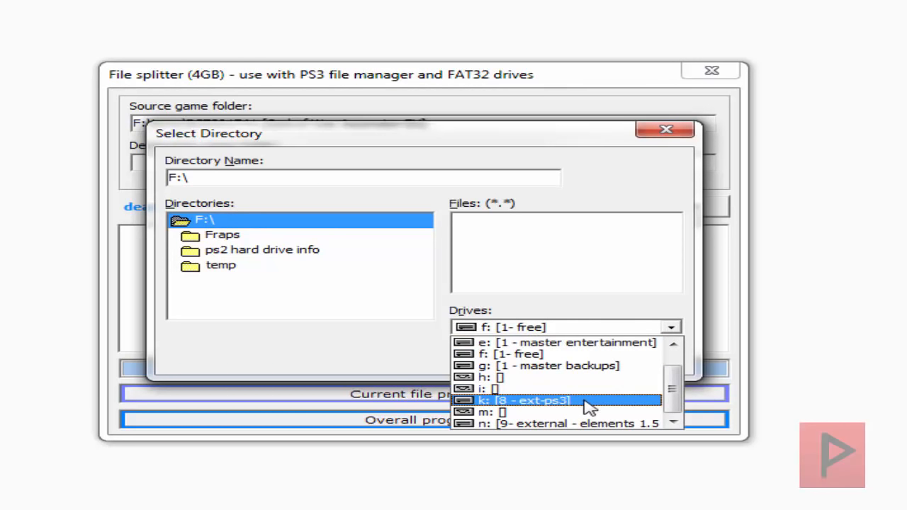
click(532, 400)
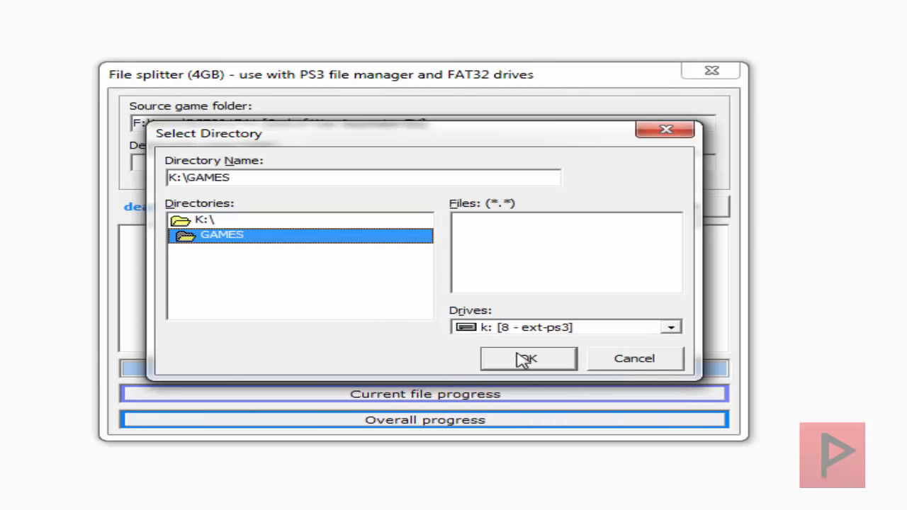
click(527, 358)
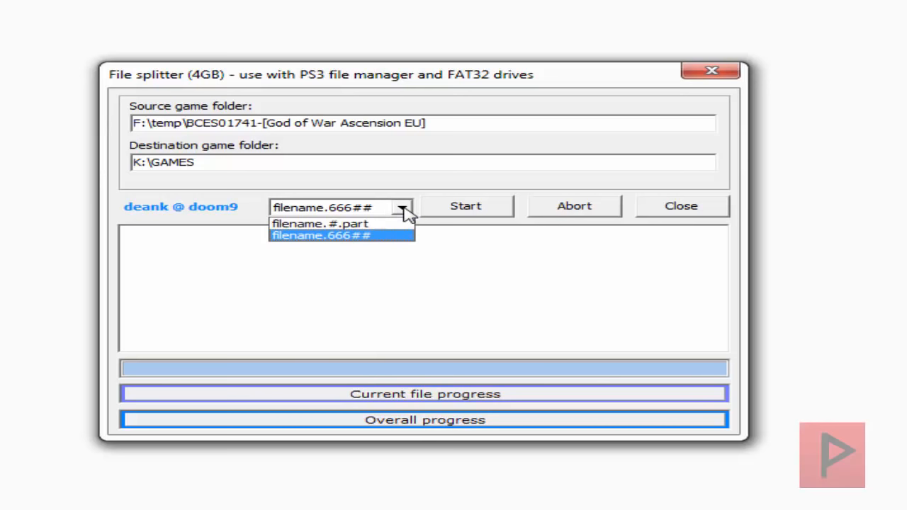
mouse_move(393, 245)
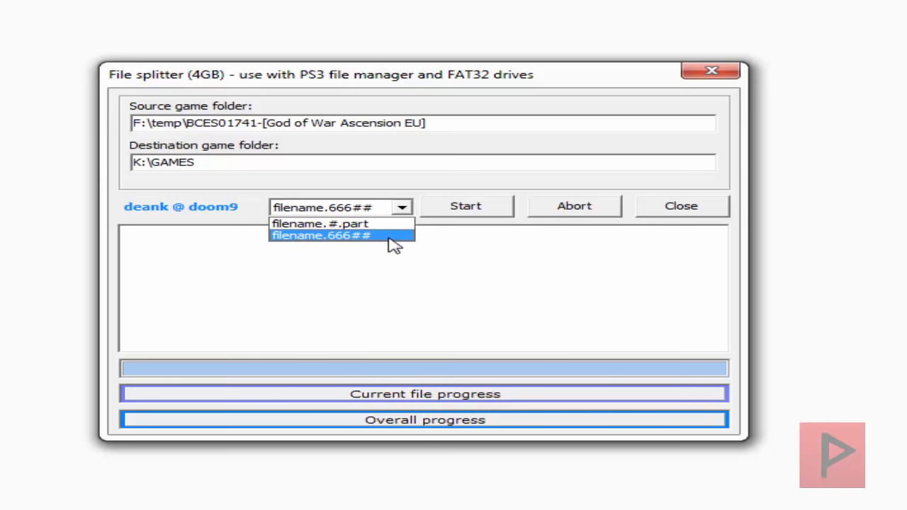
Keep filename.666## part naming, start copying, and acknowledge the 4GB+ file notice.
click(324, 235)
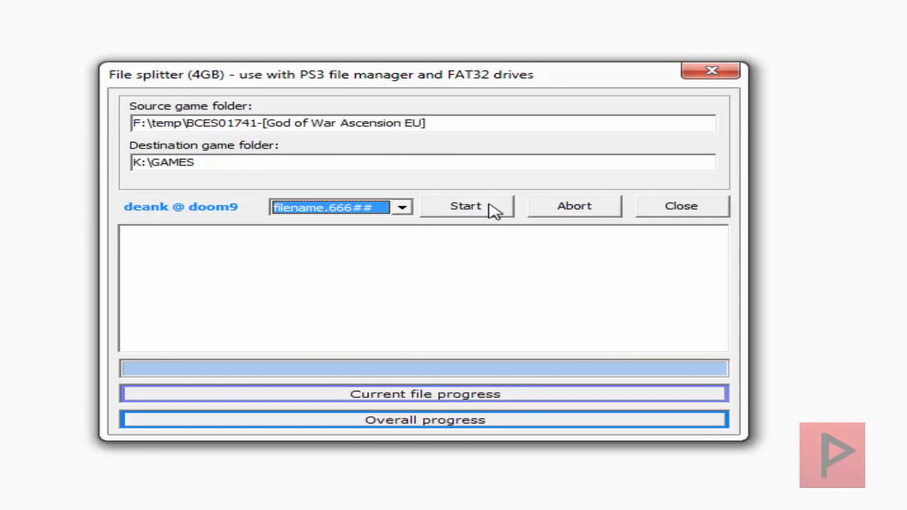
click(466, 205)
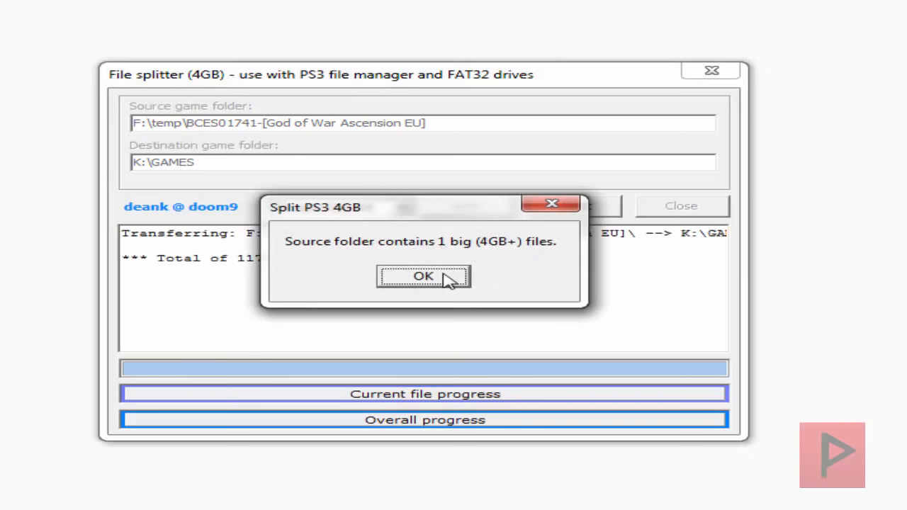
click(423, 276)
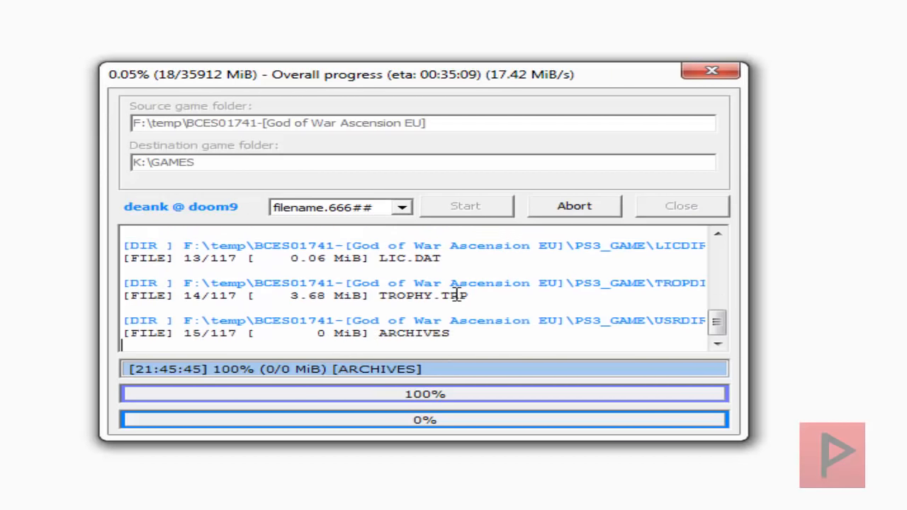